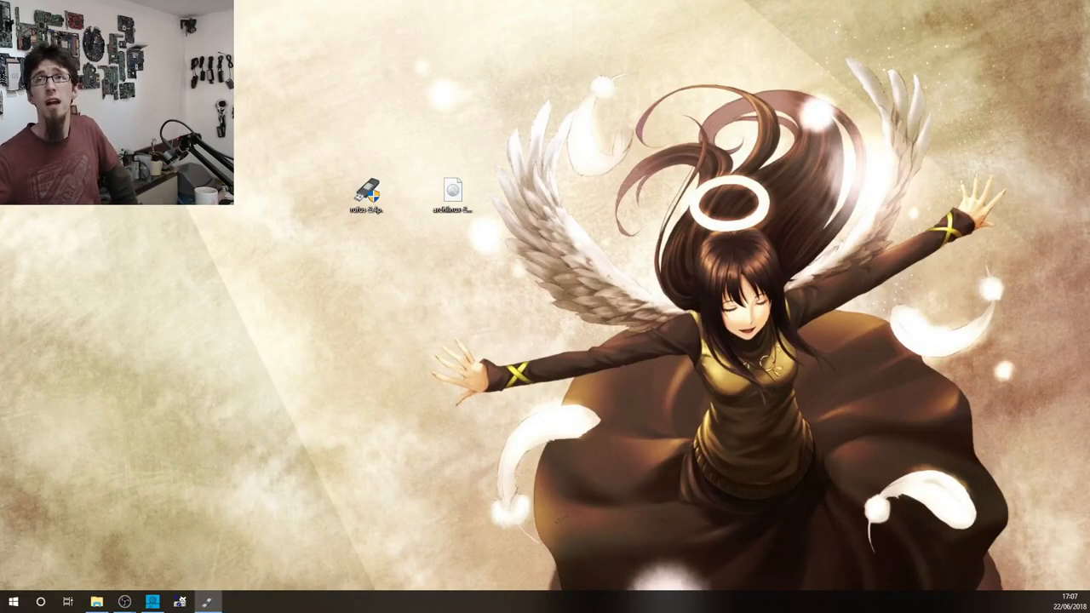
Launch Rufus from its desktop icon, showing the bootable-drive creation window.
{"action": "double_click", "coordinate": [366, 190]}
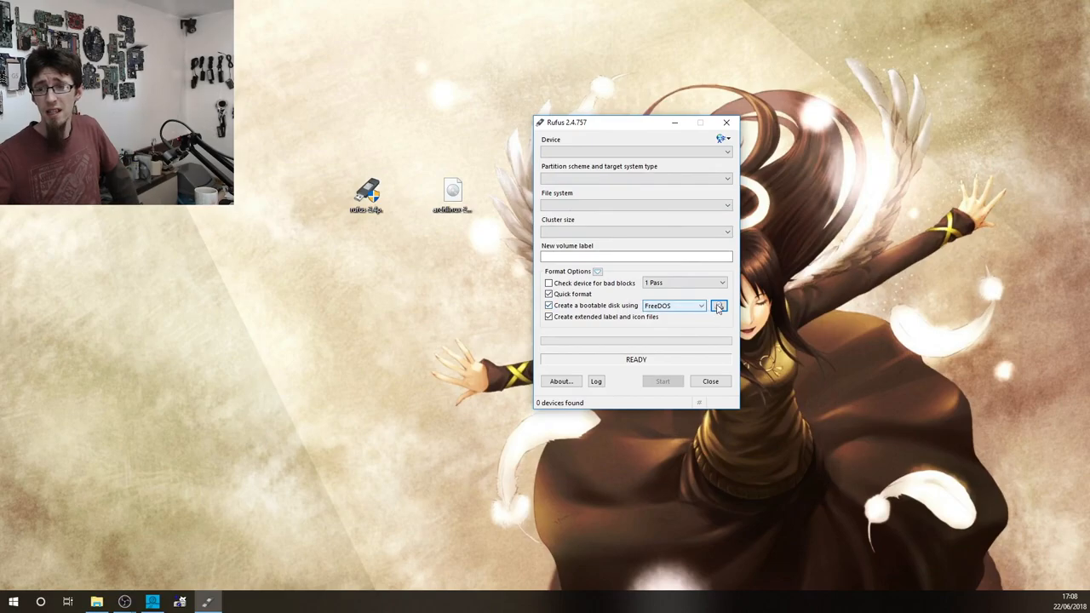
{"action": "mouse_move", "coordinate": [719, 305]}
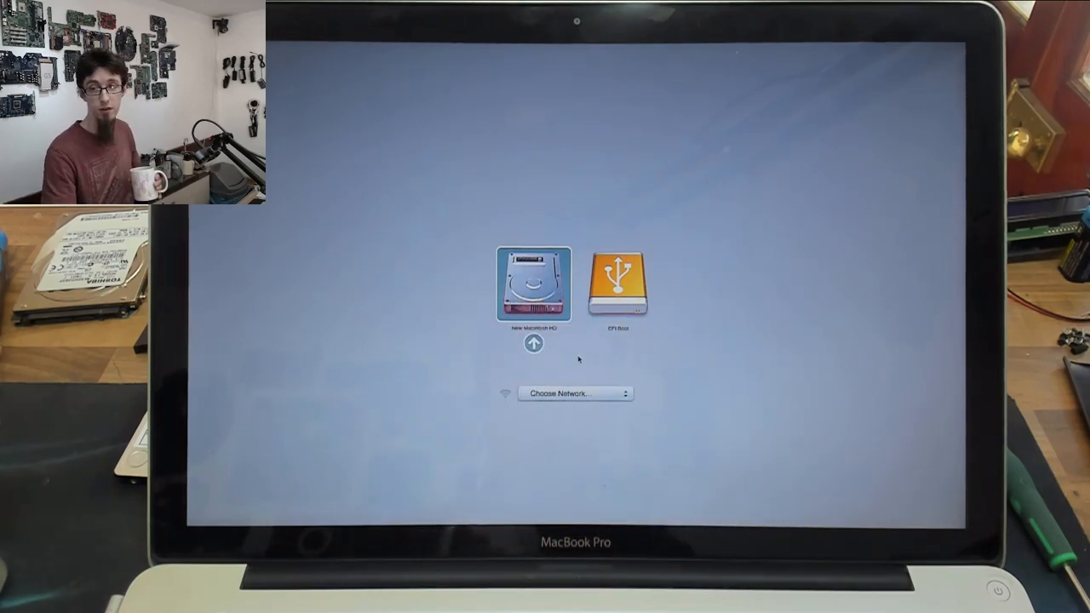
Boot the MacBook Pro from the orange EFI Boot USB drive in the startup manager.
{"action": "left_click", "coordinate": [622, 287]}
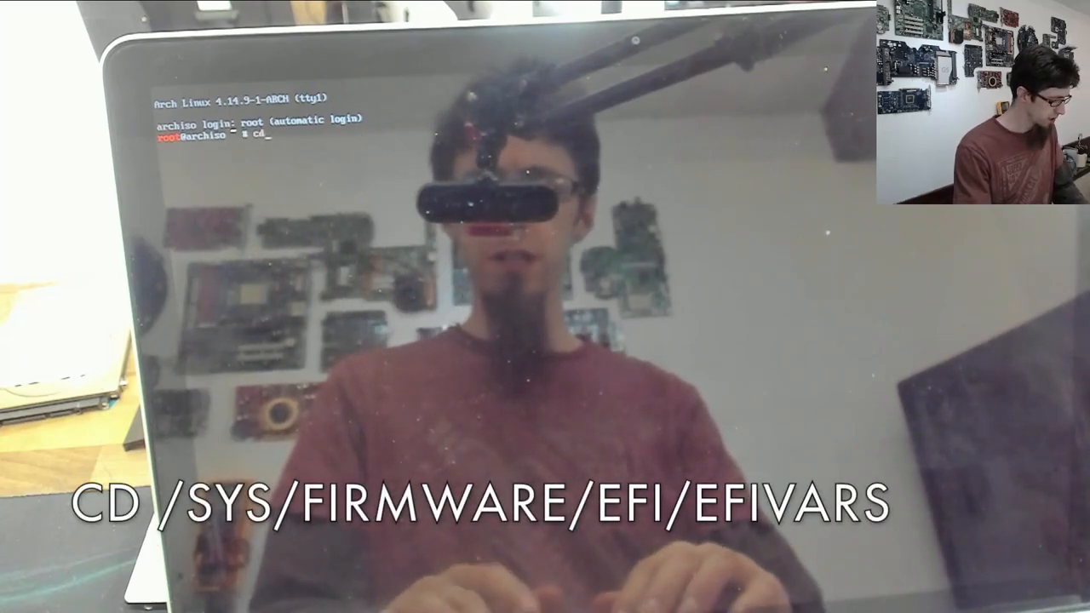
Change the root shell's directory with cd /sys/firmware/efi/efivars.
{"action": "type", "text": "/sys/firmware/efi/efivars"}
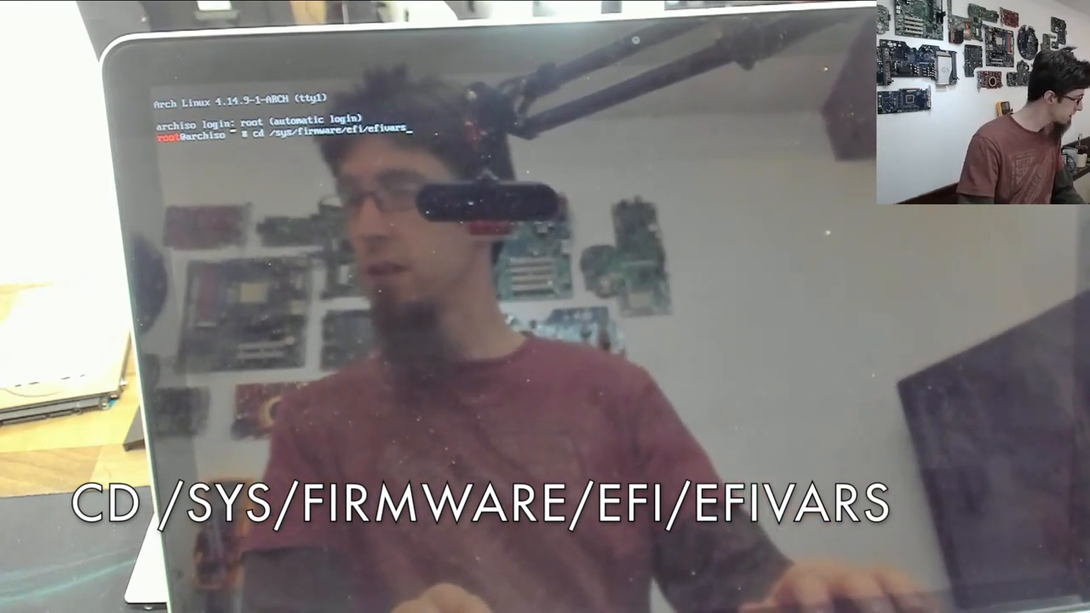
{"action": "key", "text": "Enter"}
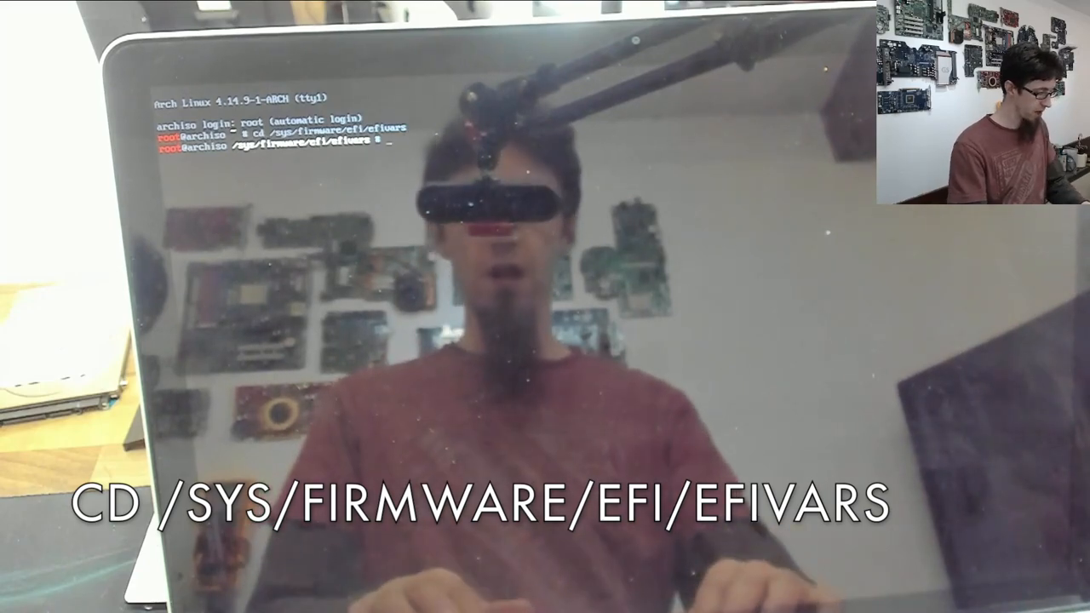